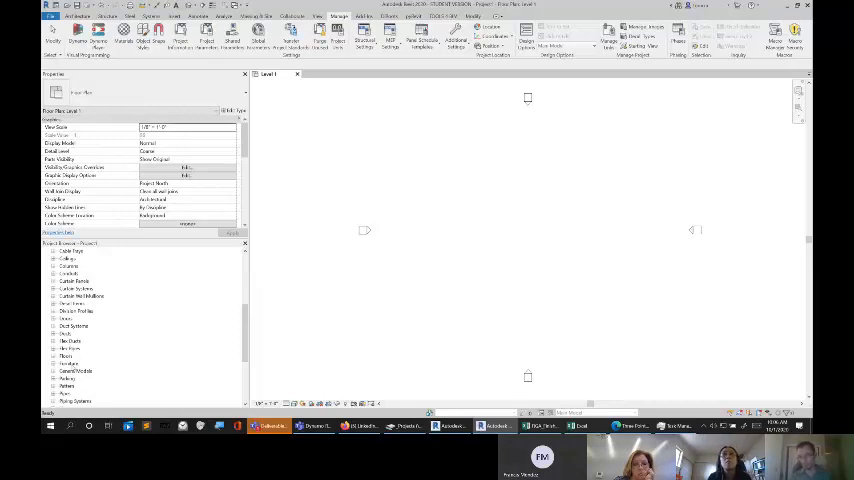
# Browse the project's families and launch Load Family from the Insert tab.
pyautogui.click(76, 372)
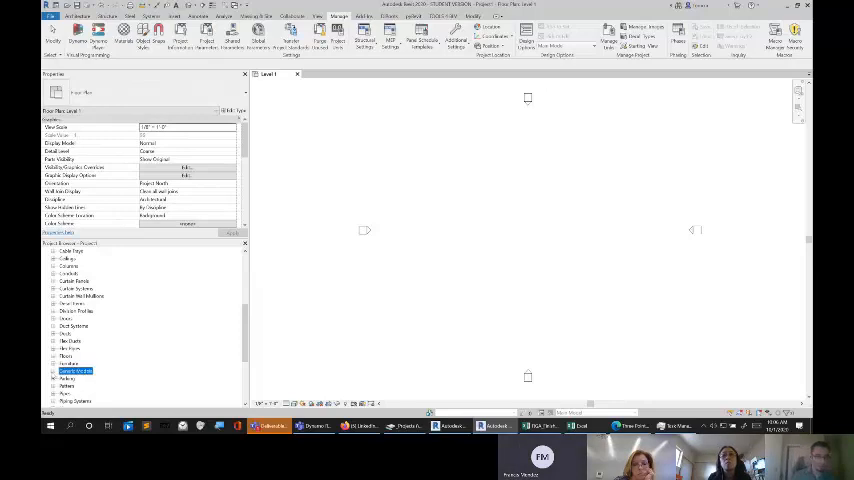
pyautogui.click(52, 364)
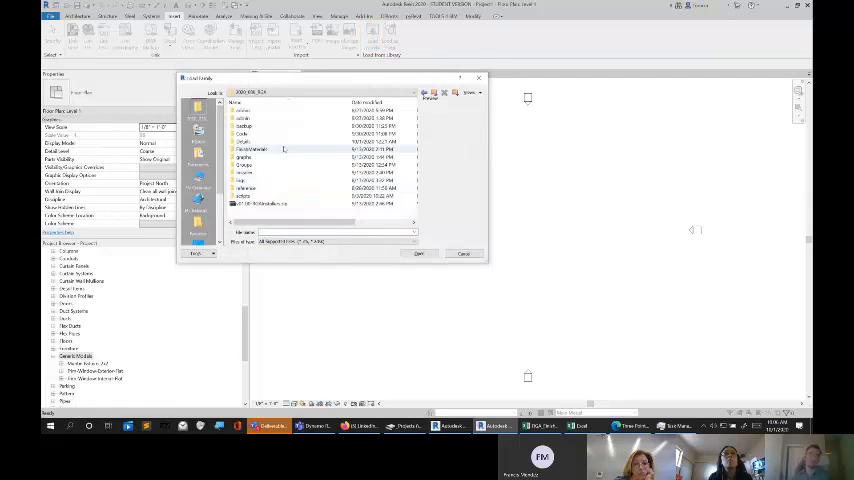
# Load the material tag and material container .rfa files from the families folder.
pyautogui.doubleClick(252, 148)
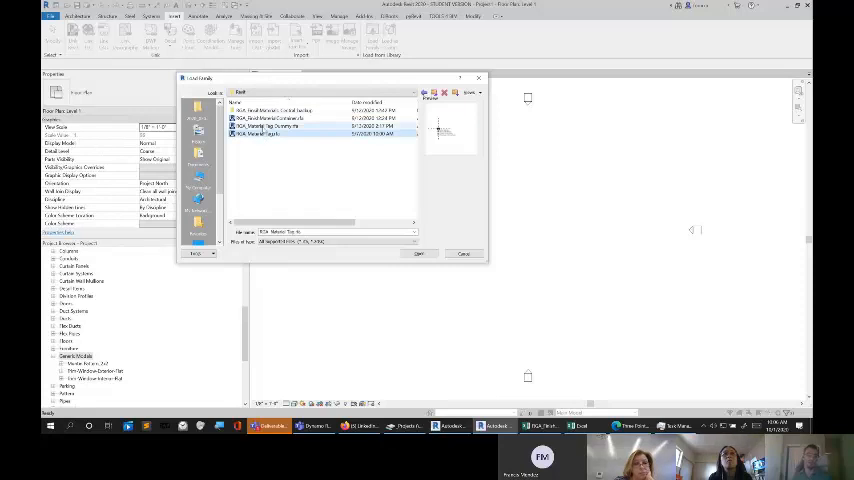
pyautogui.click(290, 120)
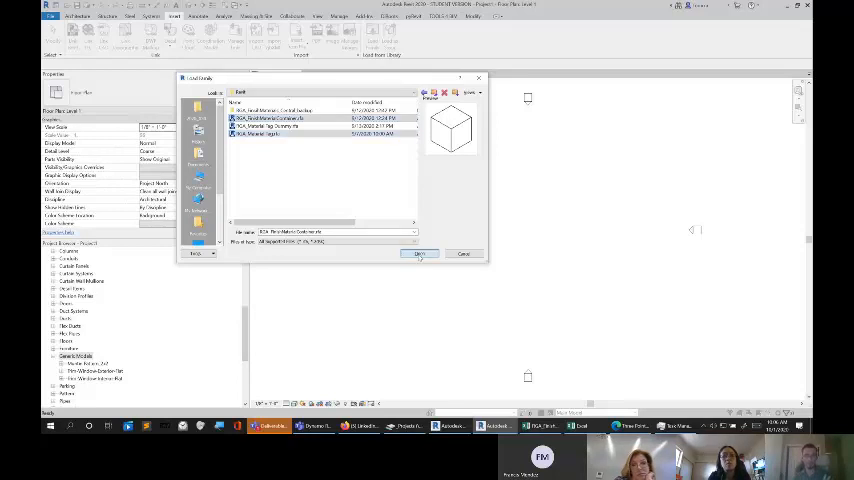
pyautogui.click(420, 252)
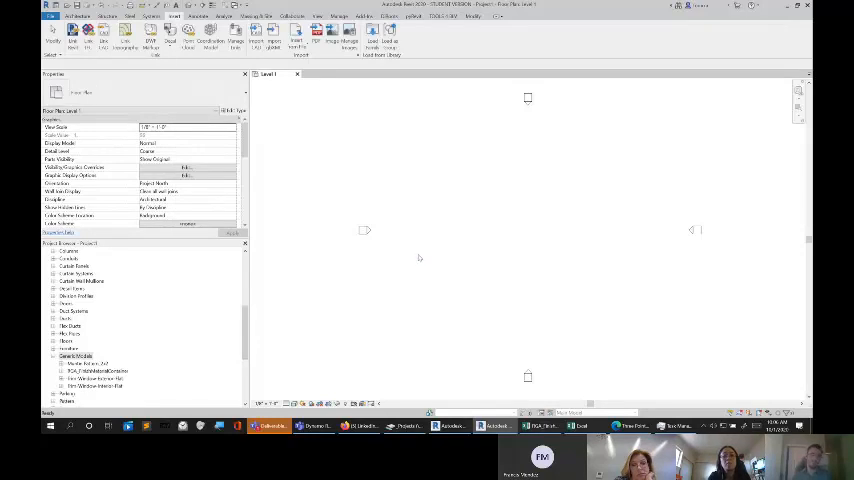
# Select the material container family type and show its context menu.
pyautogui.rightClick(84, 368)
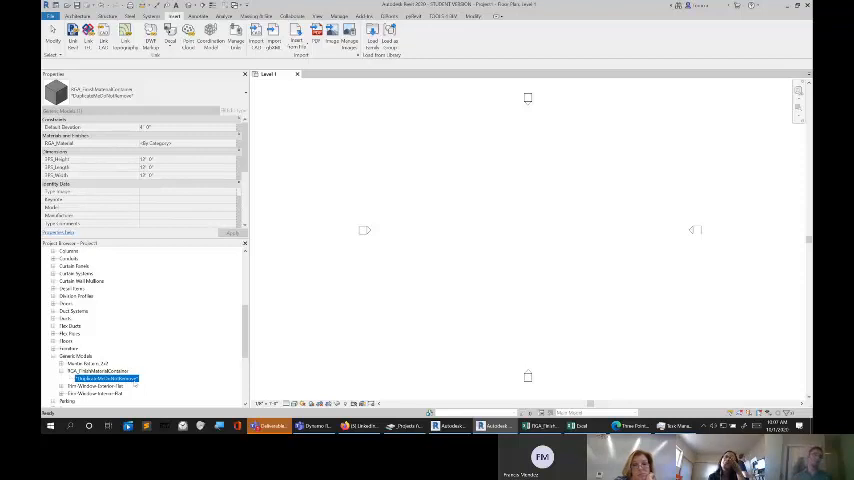
pyautogui.click(98, 370)
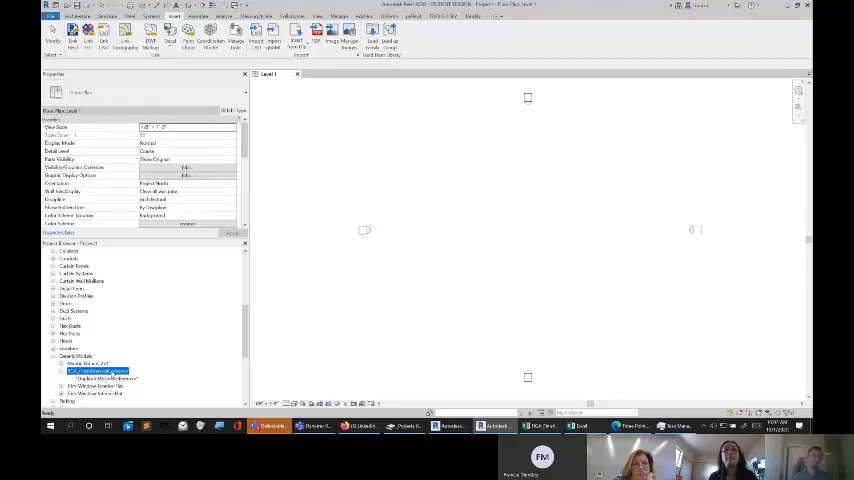
pyautogui.rightClick(96, 372)
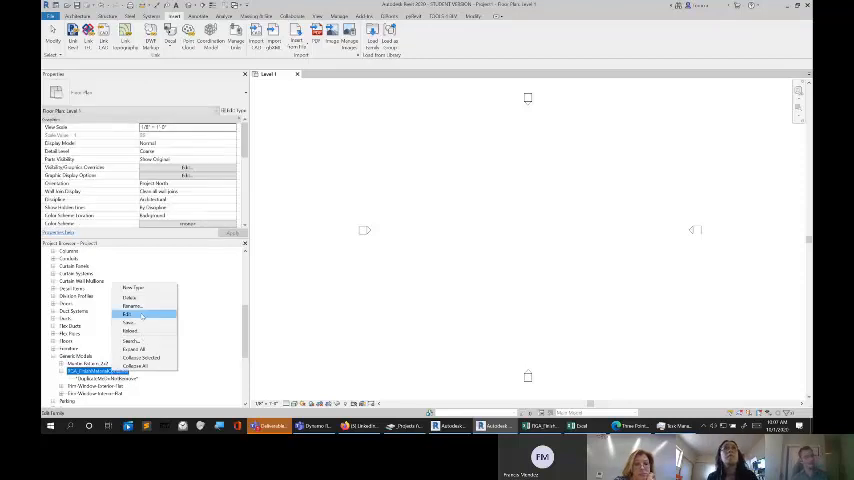